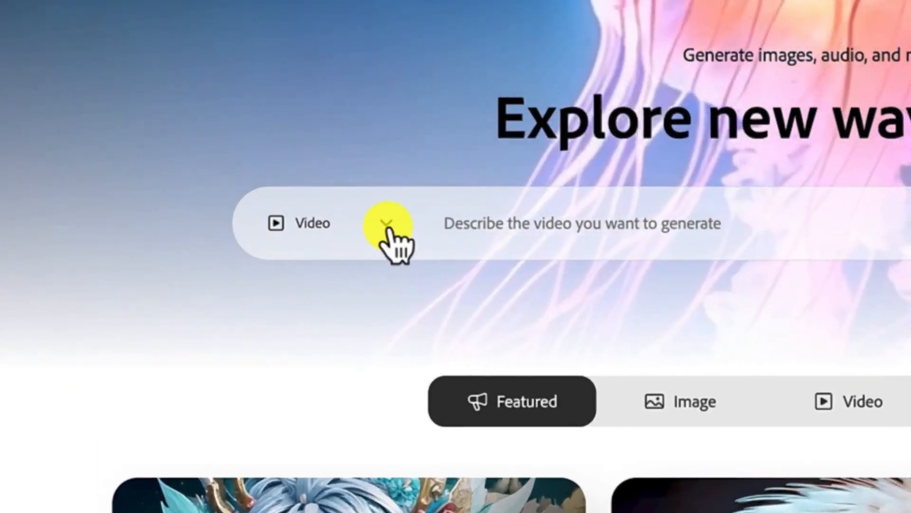
# Open the media-type choice next to Video on the Firefly home page
pyautogui.click(386, 223)
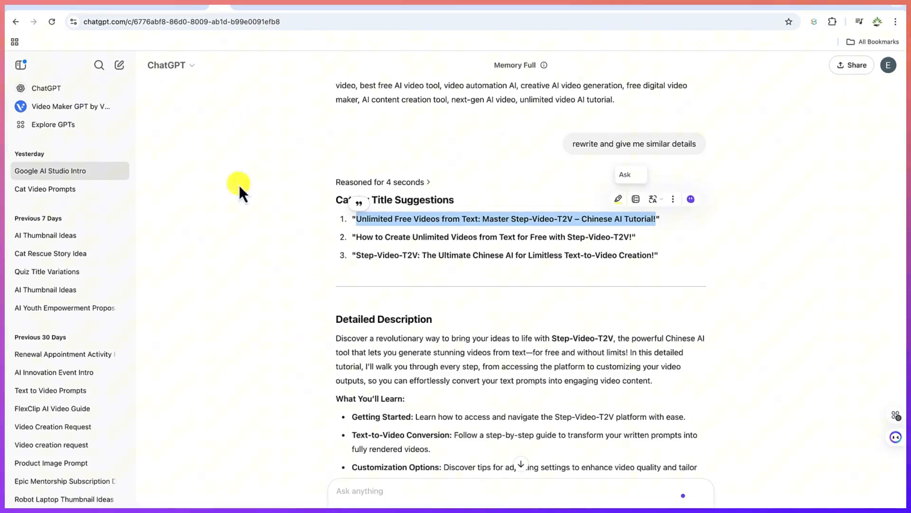
# In a new ChatGPT chat, send a request for 3 very detailed prompts about animals enjoying themselves in the bush
pyautogui.click(119, 65)
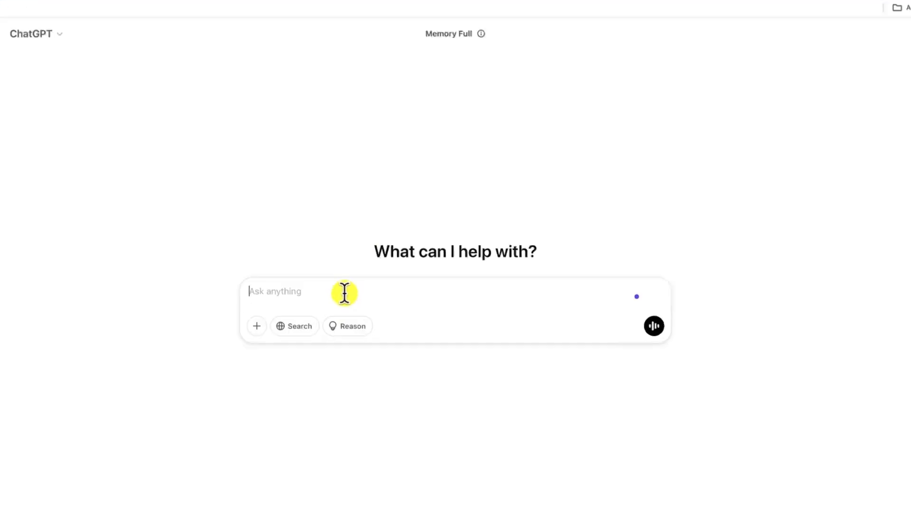
pyautogui.write('Can you give me 3 prompts about different animals enjoying themselves in the bush on a bicycle start with something like a monkey then an elephant and then a lion')
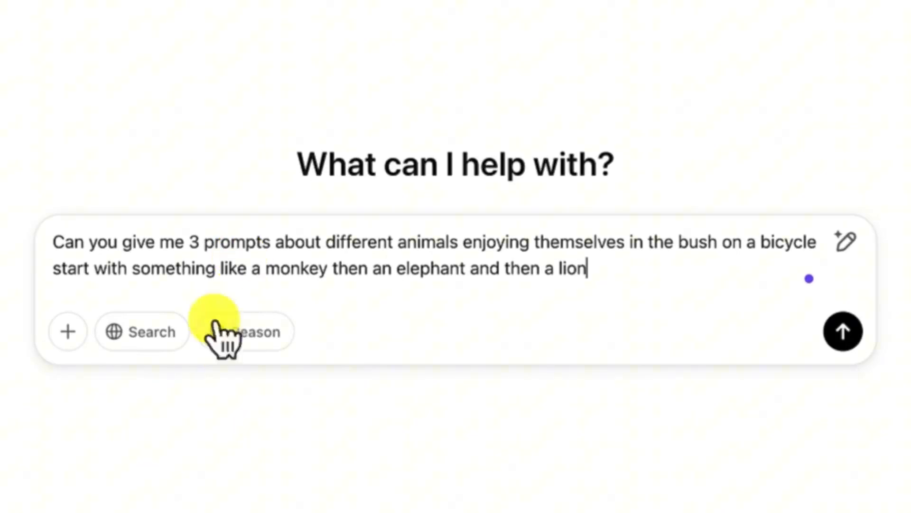
pyautogui.moveTo(488, 243)
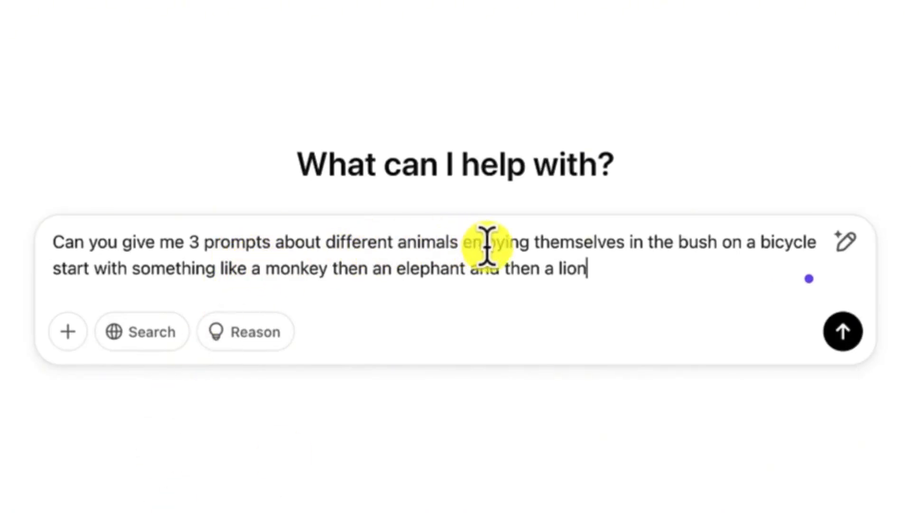
pyautogui.moveTo(747, 250)
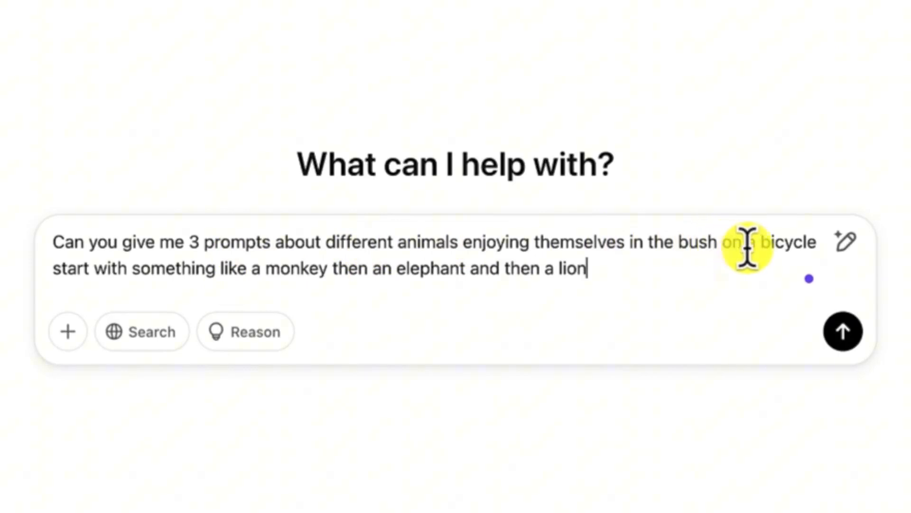
pyautogui.moveTo(140, 278)
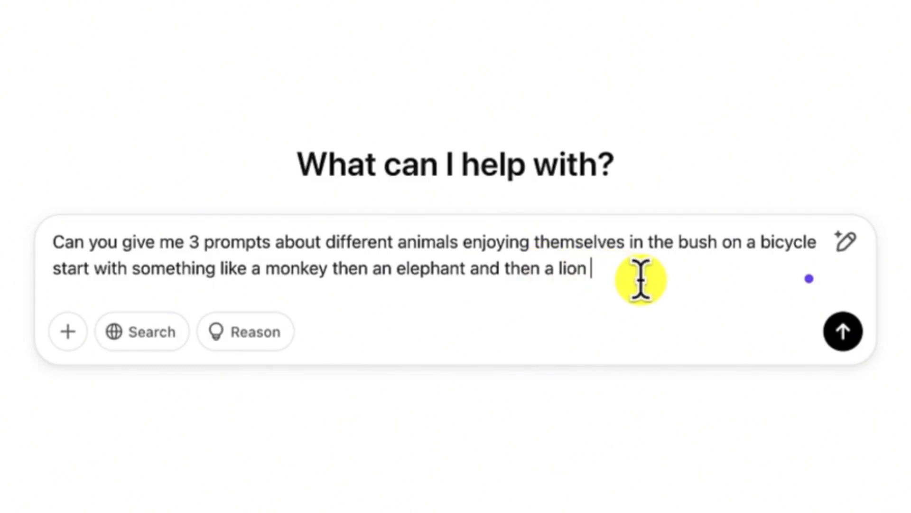
pyautogui.write('be very detailed about the prompt')
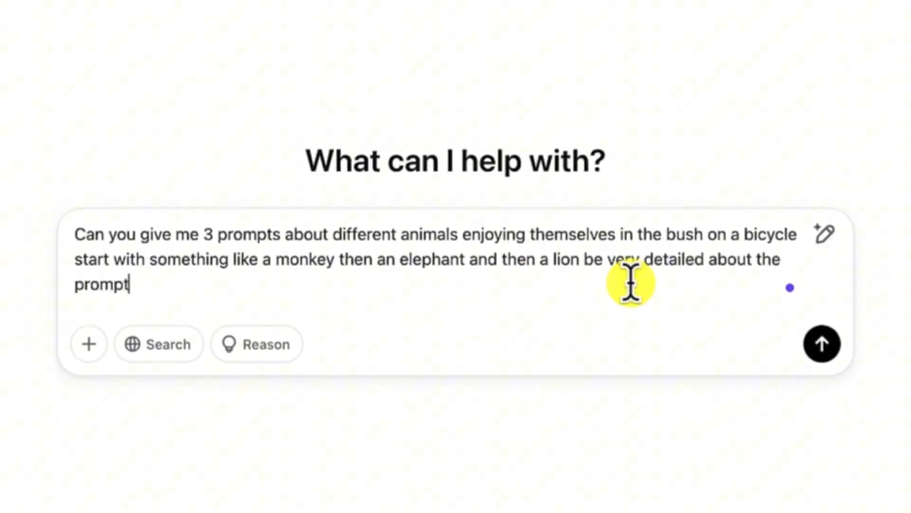
pyautogui.click(822, 343)
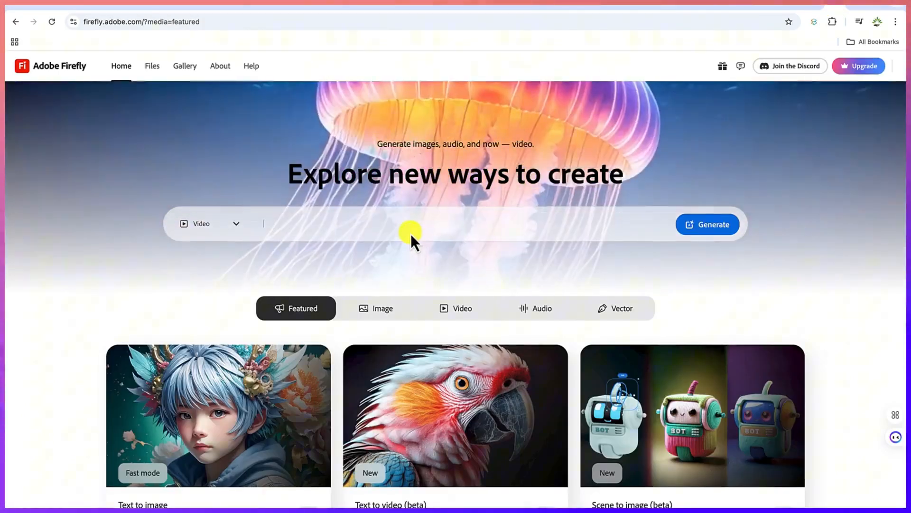
# Generate a Firefly video from the monkey-on-a-bicycle jungle prompt ending 'smoothly on the trail'
pyautogui.write('smoothly on the trail')
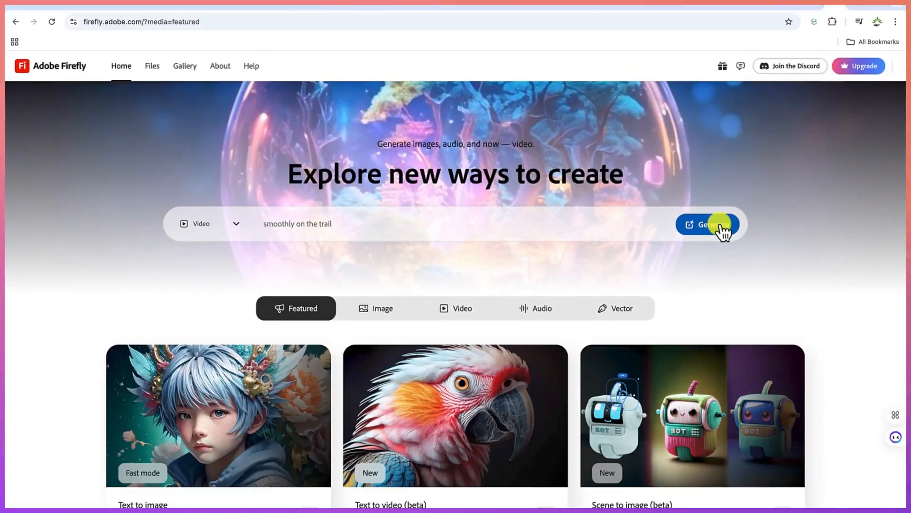
pyautogui.click(707, 224)
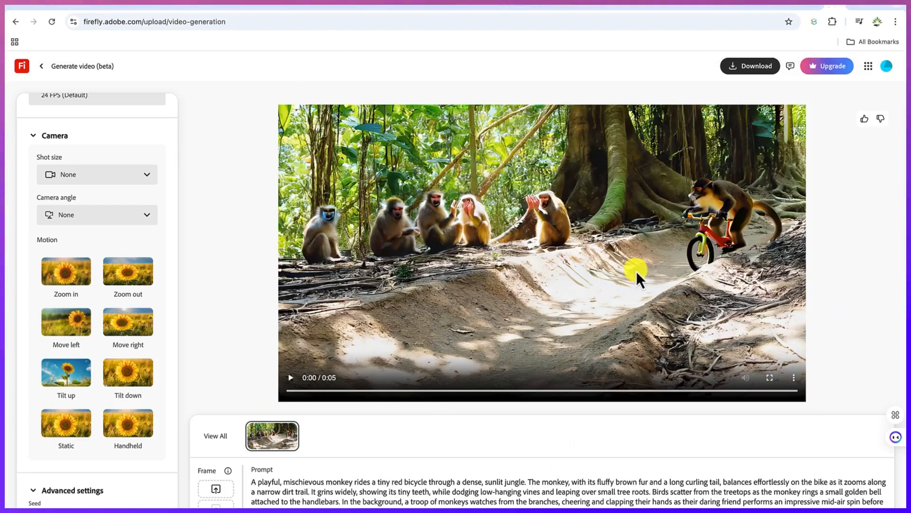
pyautogui.moveTo(497, 290)
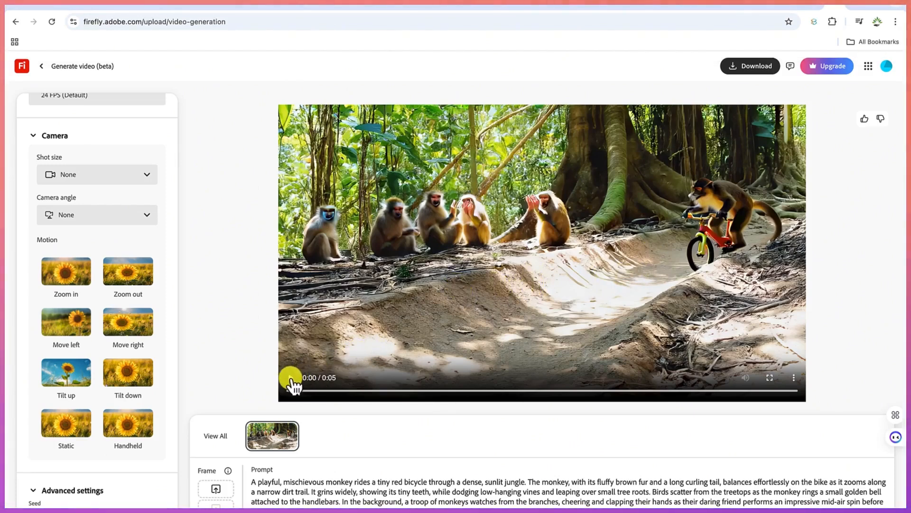
# Play the generated monkey-on-a-red-bicycle jungle video in the Firefly preview
pyautogui.click(291, 377)
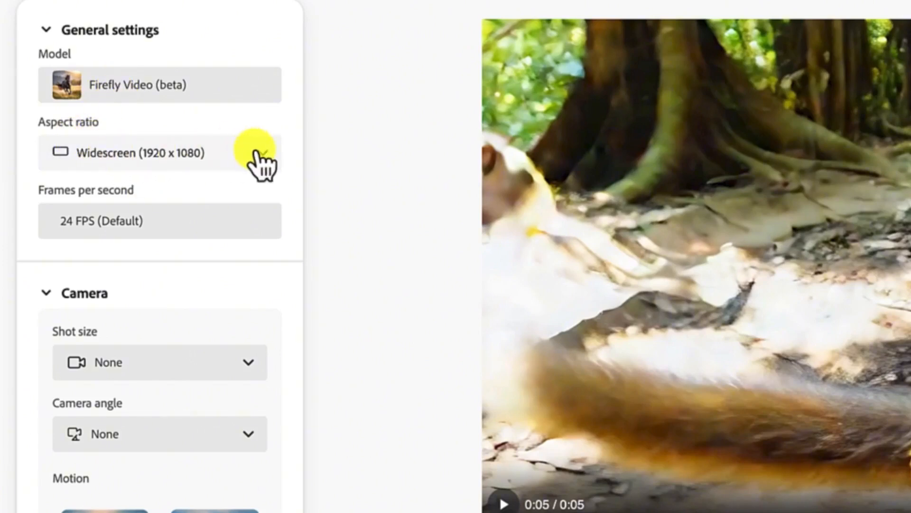
pyautogui.click(159, 152)
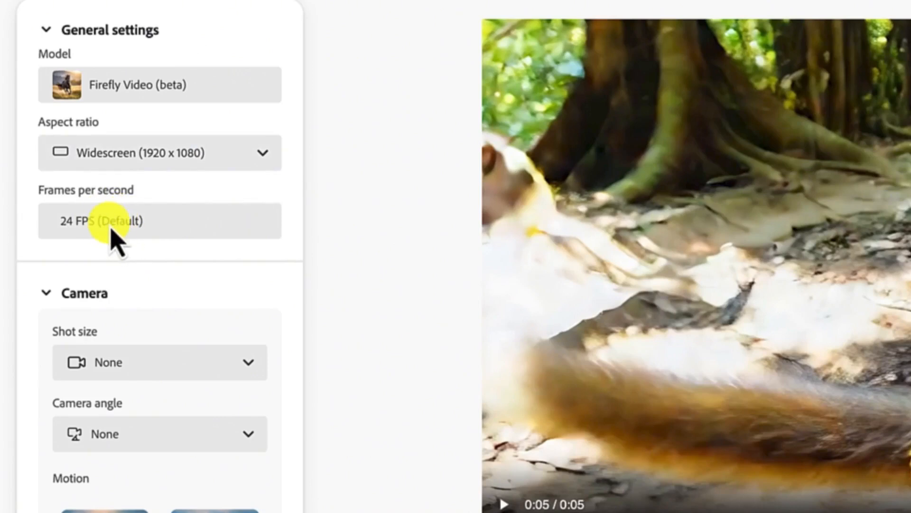
pyautogui.scroll(-3)
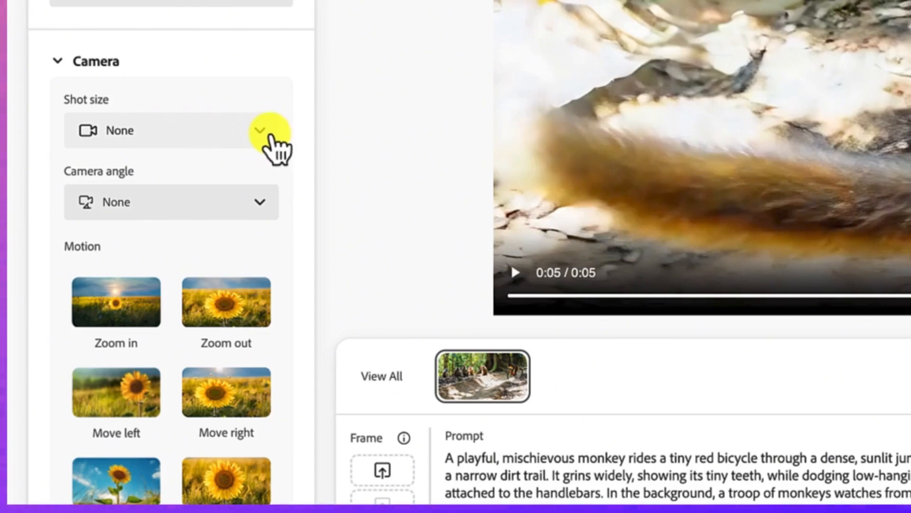
pyautogui.click(259, 131)
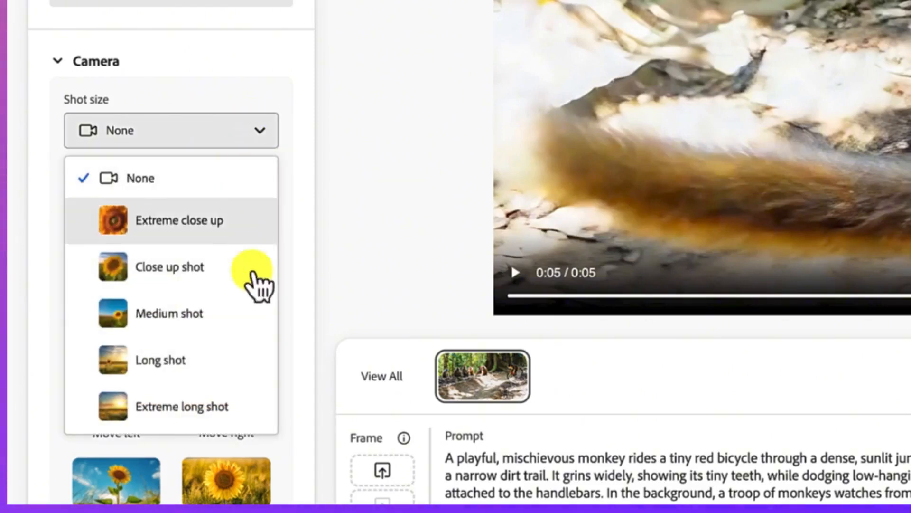
pyautogui.moveTo(252, 363)
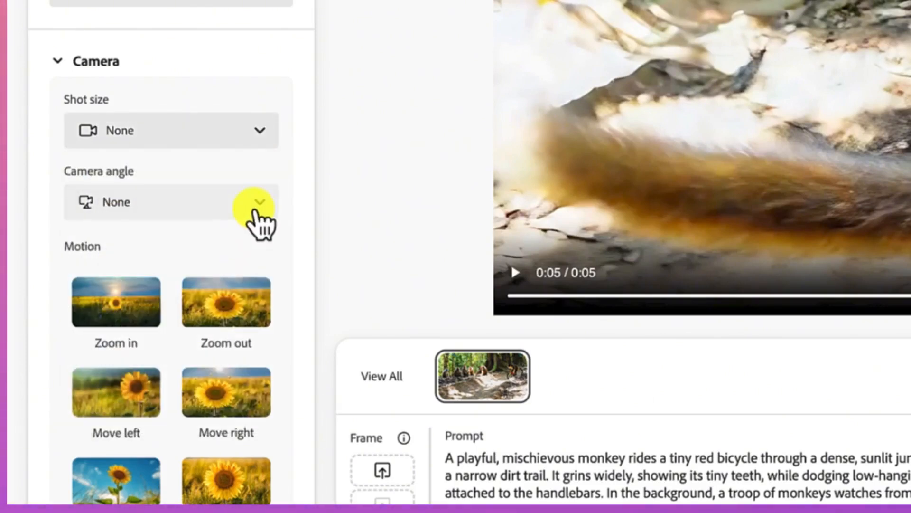
pyautogui.click(259, 201)
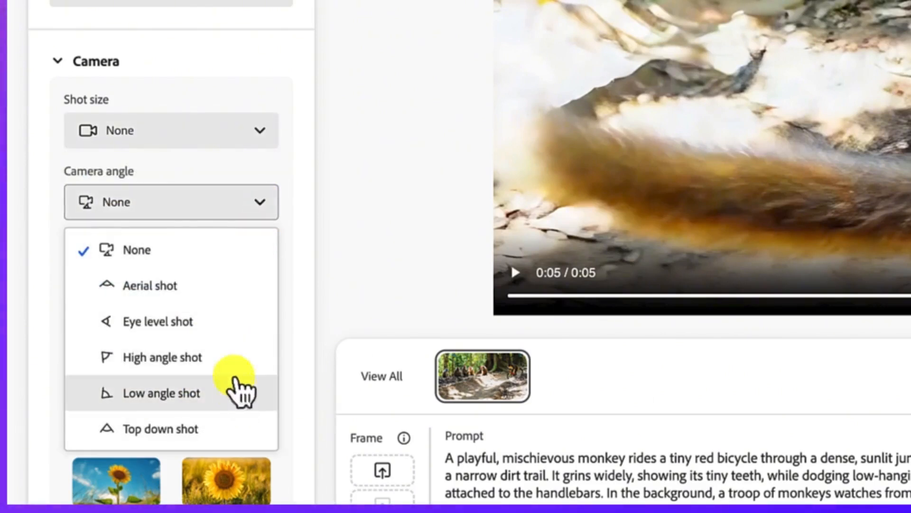
pyautogui.moveTo(244, 285)
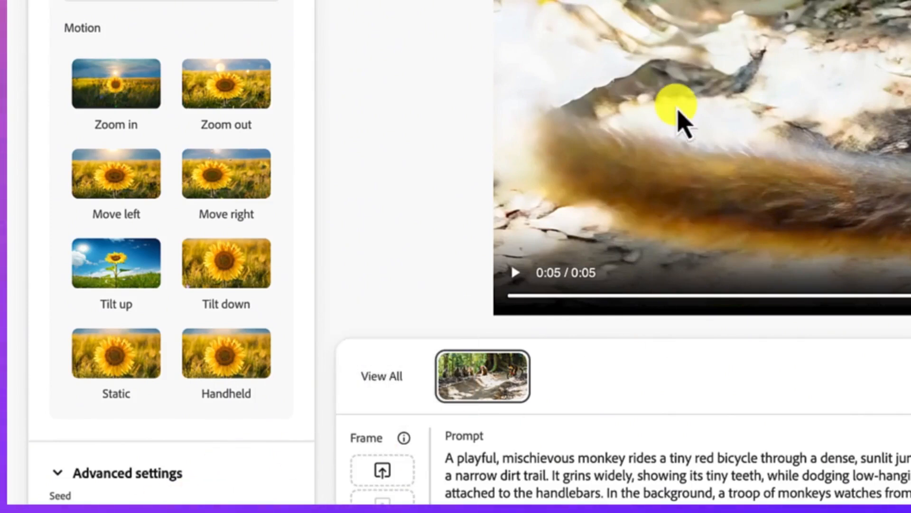
pyautogui.moveTo(863, 30)
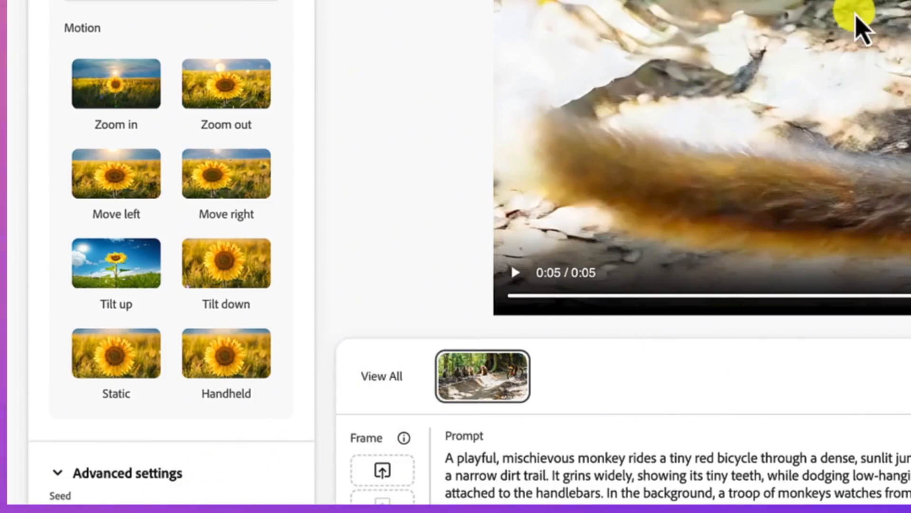
pyautogui.moveTo(692, 76)
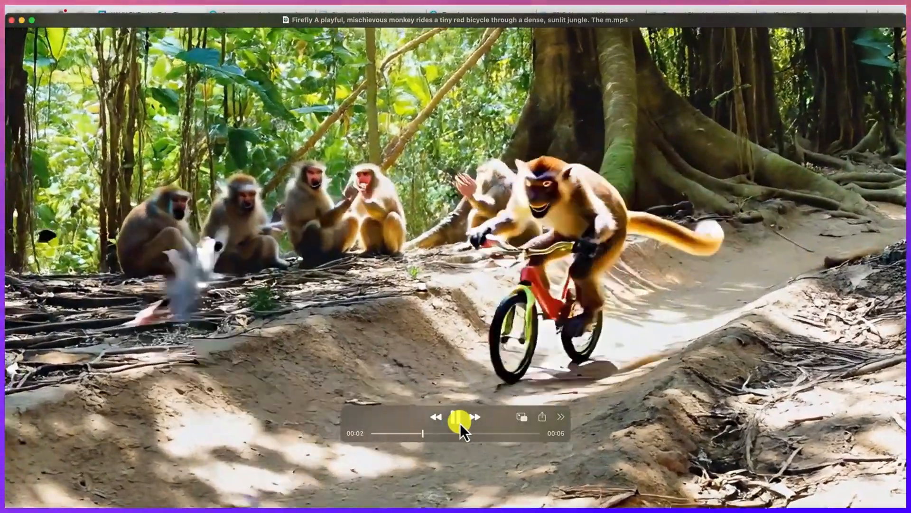
# Play the downloaded monkey bicycle .mp4 in QuickTime Player
pyautogui.click(462, 416)
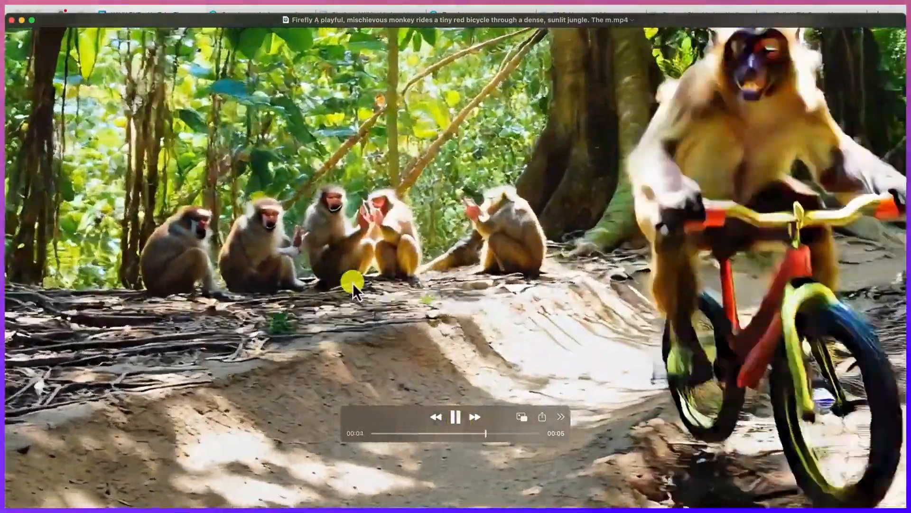
pyautogui.click(456, 417)
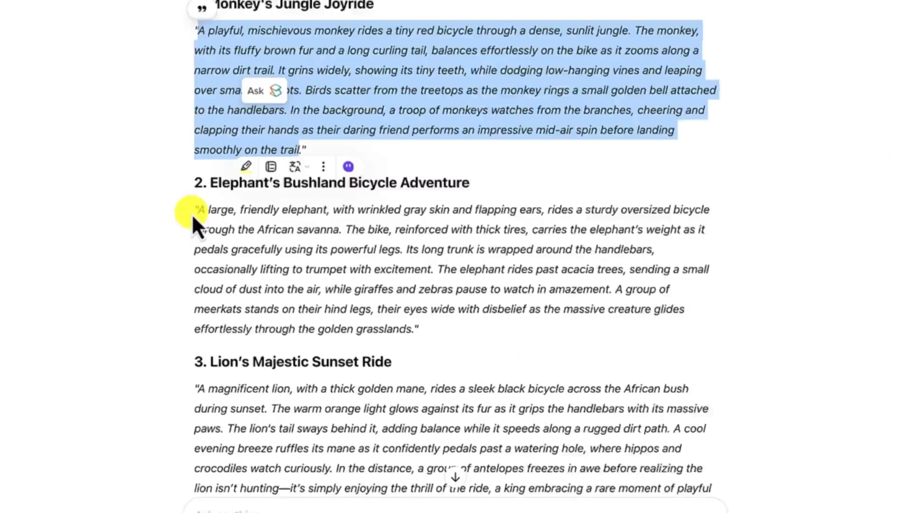
# Select the elephant bicycle prompt (prompt 2) in ChatGPT for copying
pyautogui.scroll(-3)
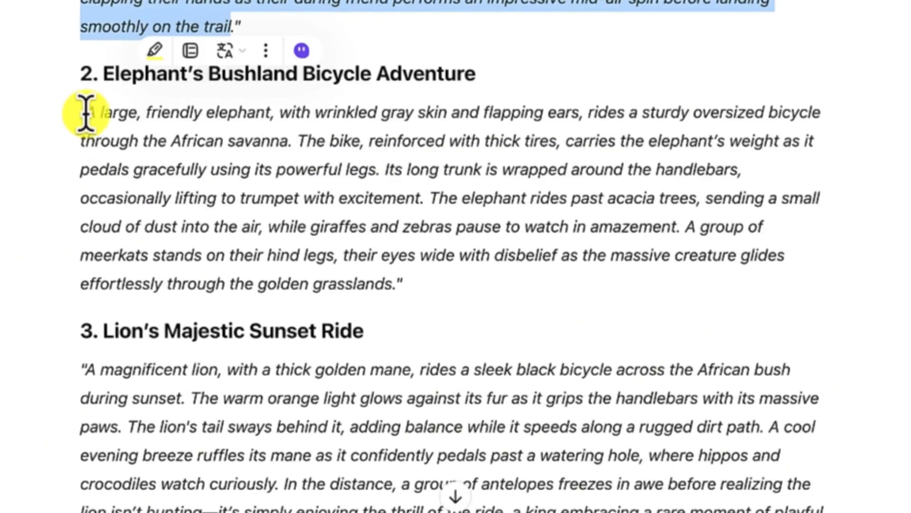
pyautogui.moveTo(90, 112); pyautogui.dragTo(395, 284)
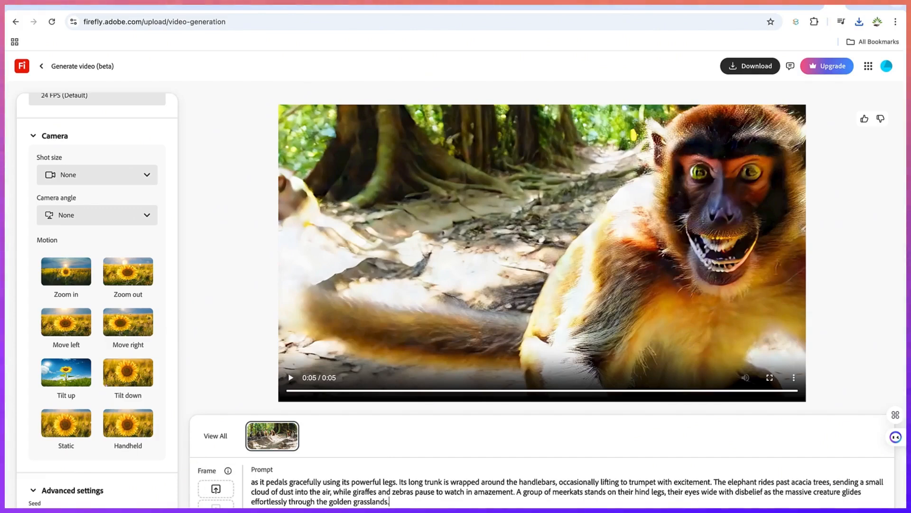
# Generate the elephant-on-a-bicycle savanna video and play it in the Firefly preview
pyautogui.click(330, 436)
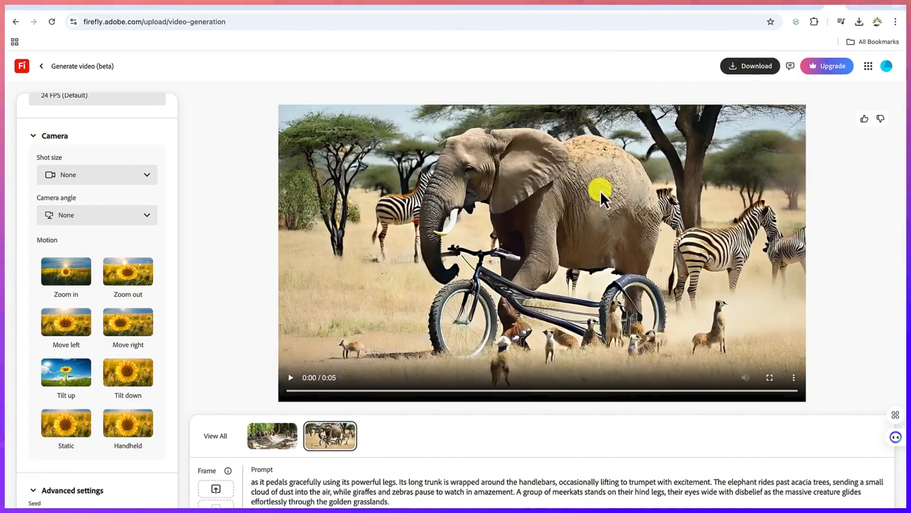
pyautogui.moveTo(329, 405)
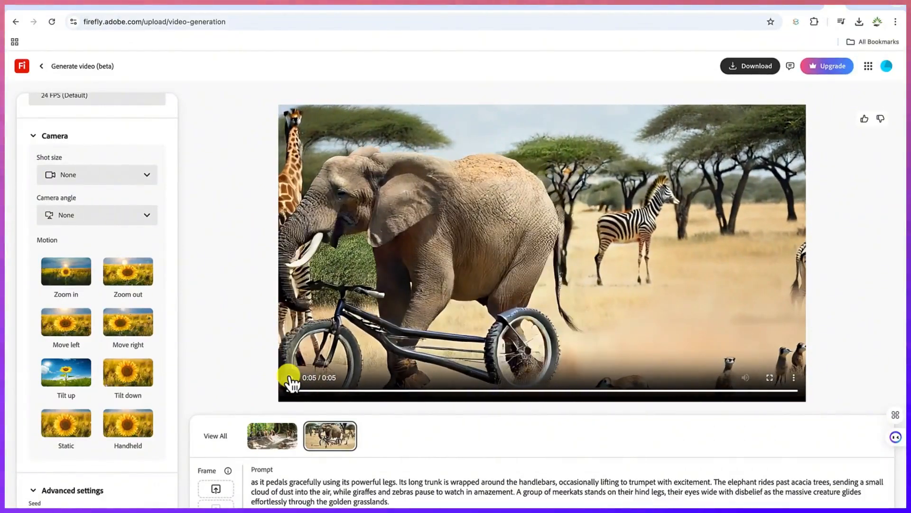
pyautogui.click(291, 377)
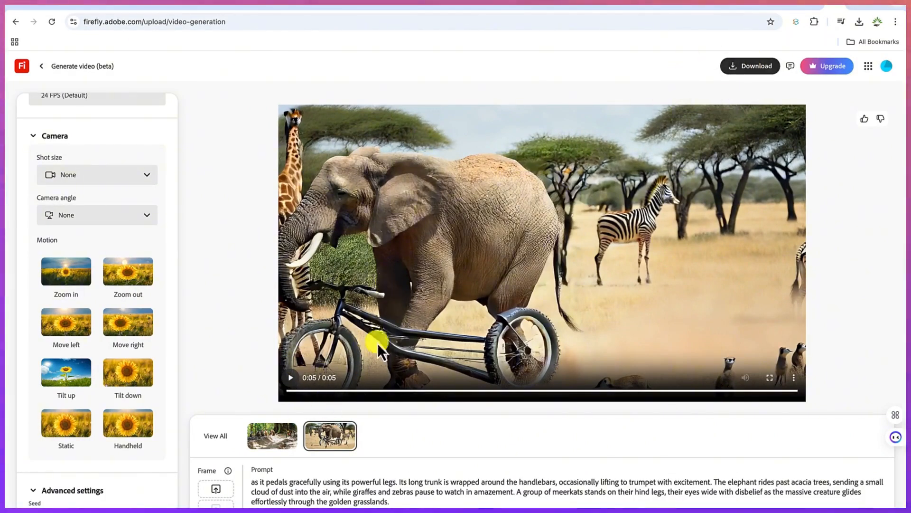
pyautogui.moveTo(349, 281)
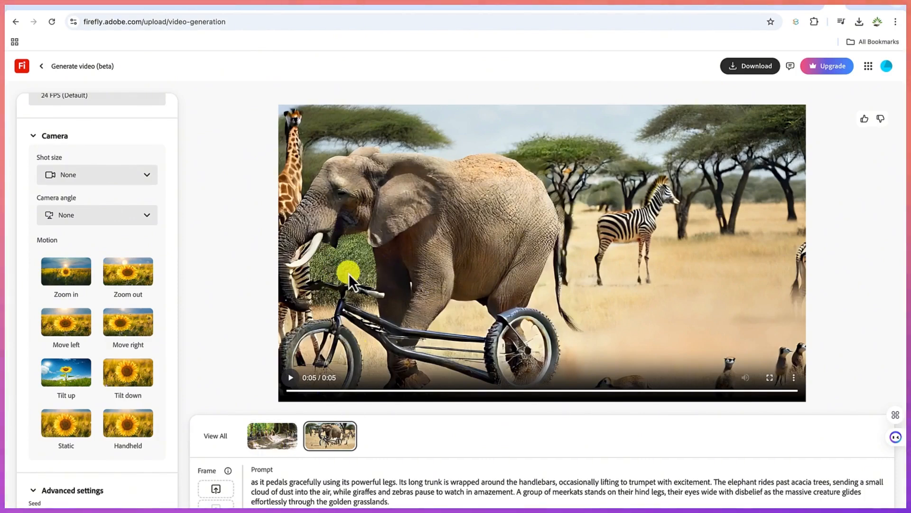
pyautogui.moveTo(325, 377)
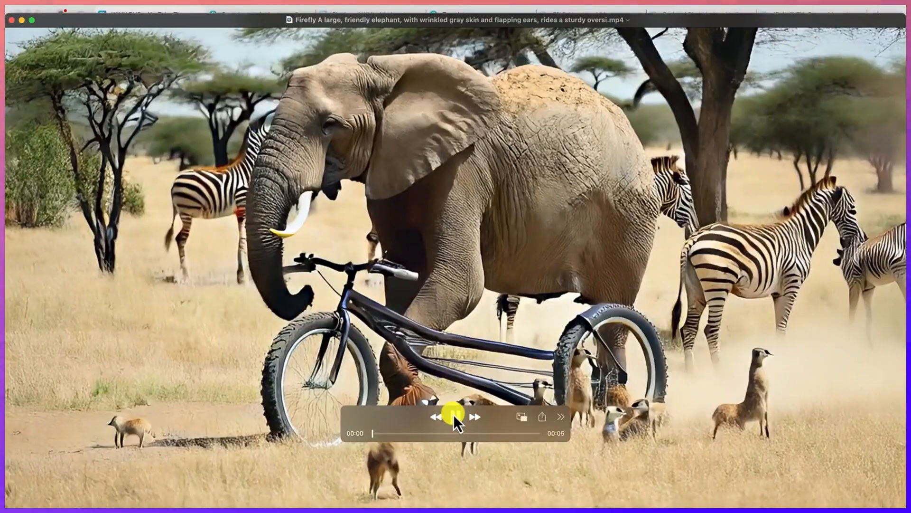
# Play the downloaded elephant bicycle .mp4 to its end in QuickTime Player
pyautogui.click(453, 416)
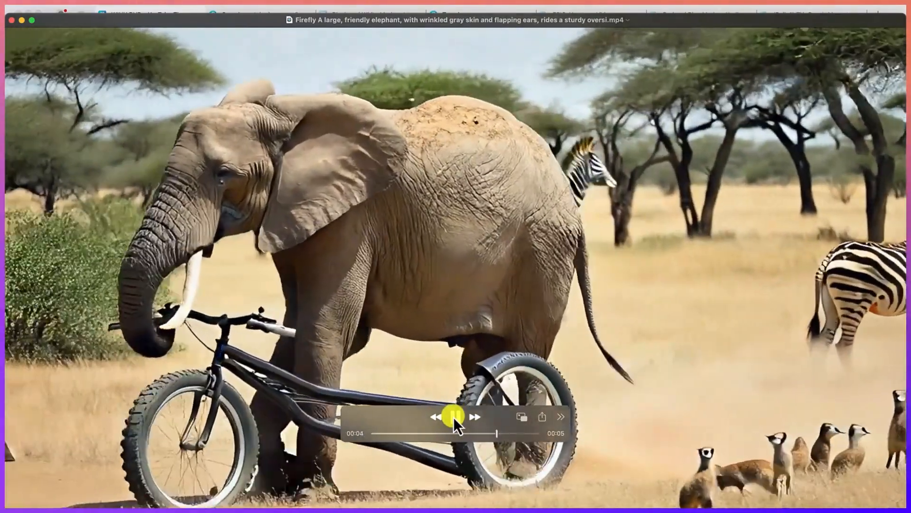
pyautogui.click(454, 417)
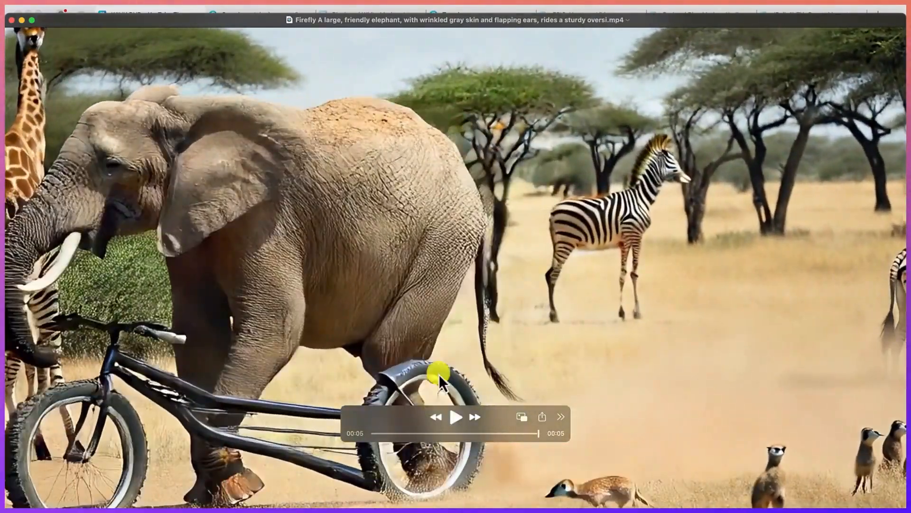